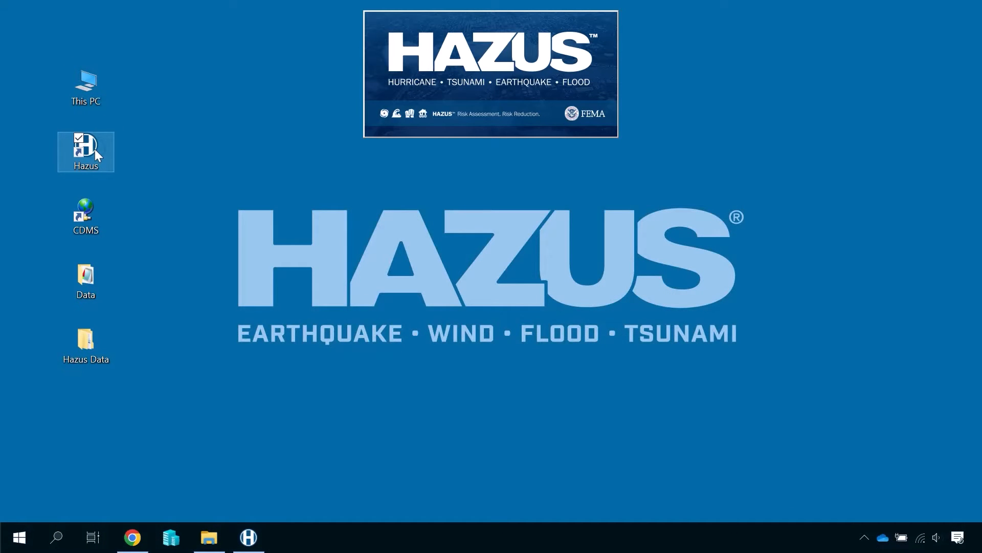
# Launch Hazus and open the existing FL_MiamiDade flood study region.
pyautogui.doubleClick(85, 148)
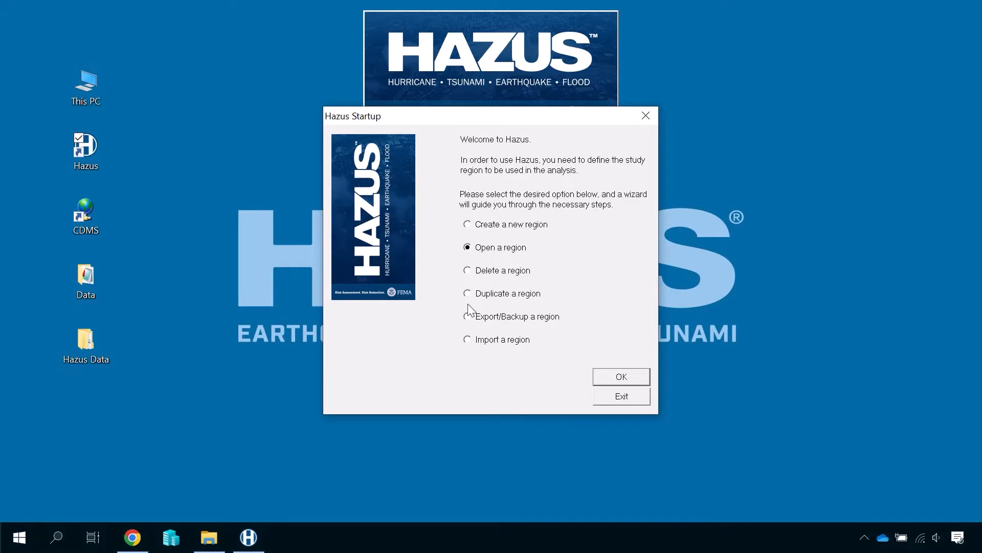
pyautogui.click(621, 377)
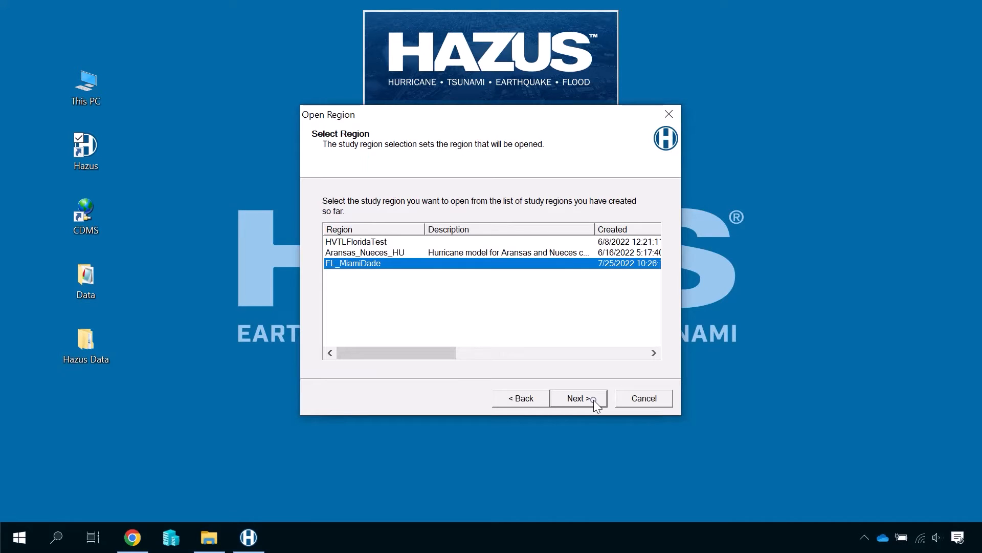
pyautogui.click(579, 398)
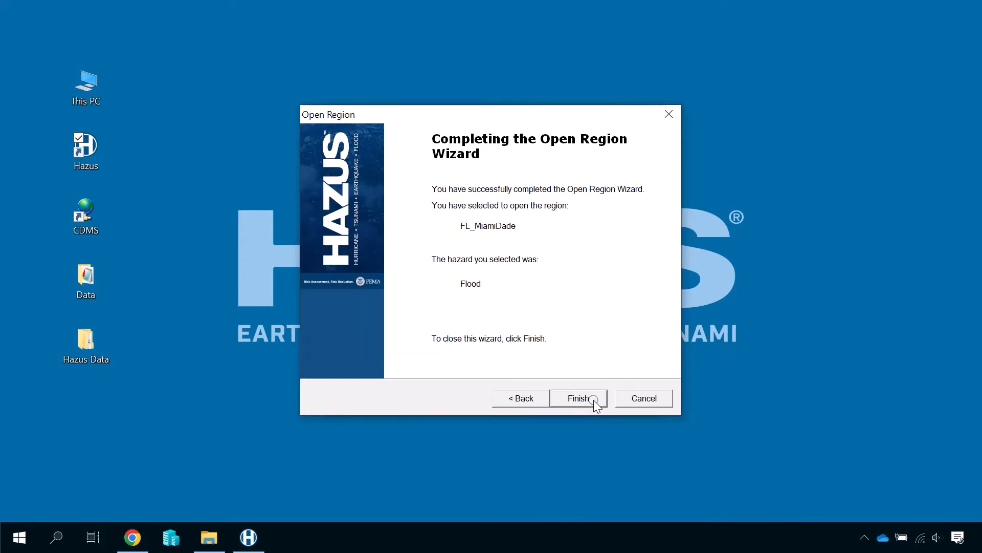
pyautogui.click(579, 398)
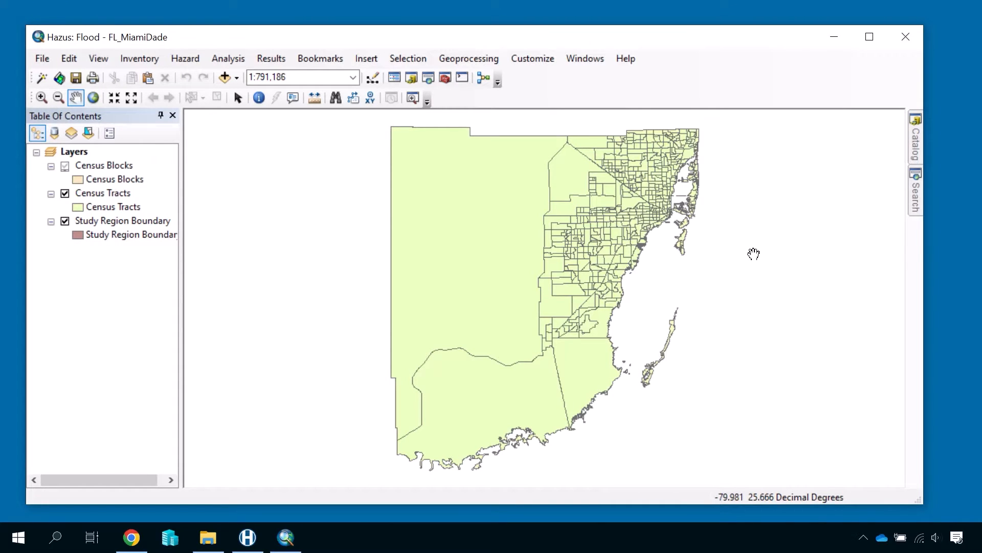
pyautogui.moveTo(607, 242)
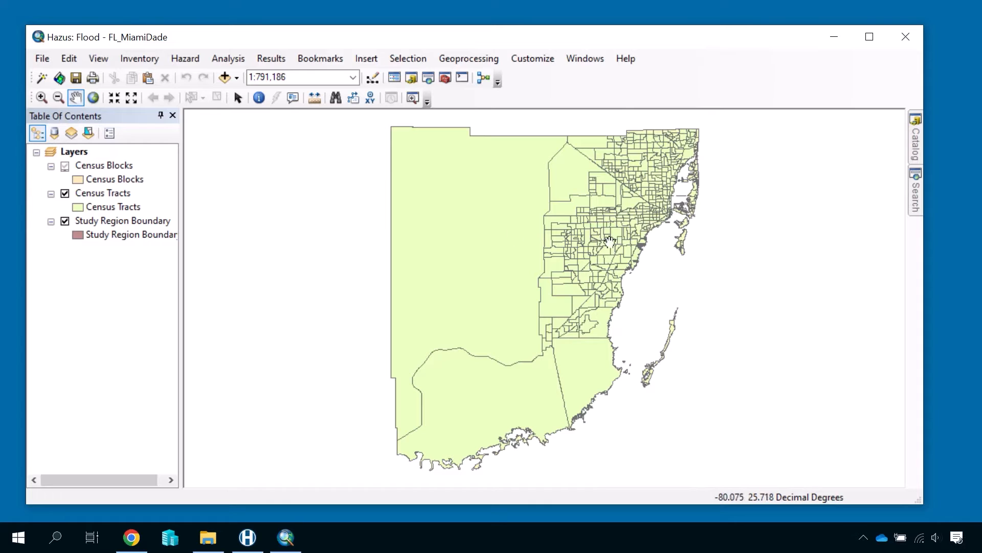
# Show the Inventory menu's General Building Stock options, including Square Footage.
pyautogui.click(139, 59)
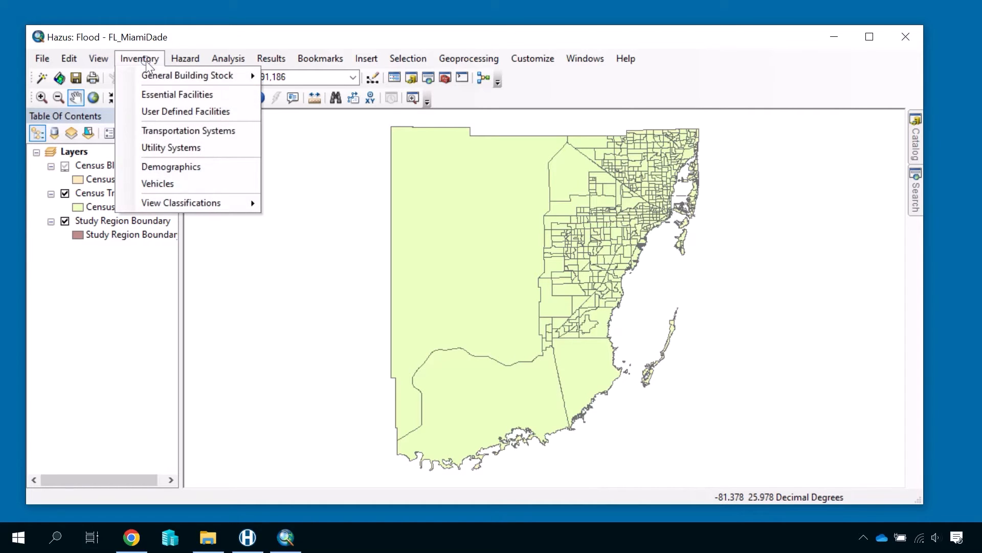
pyautogui.moveTo(188, 76)
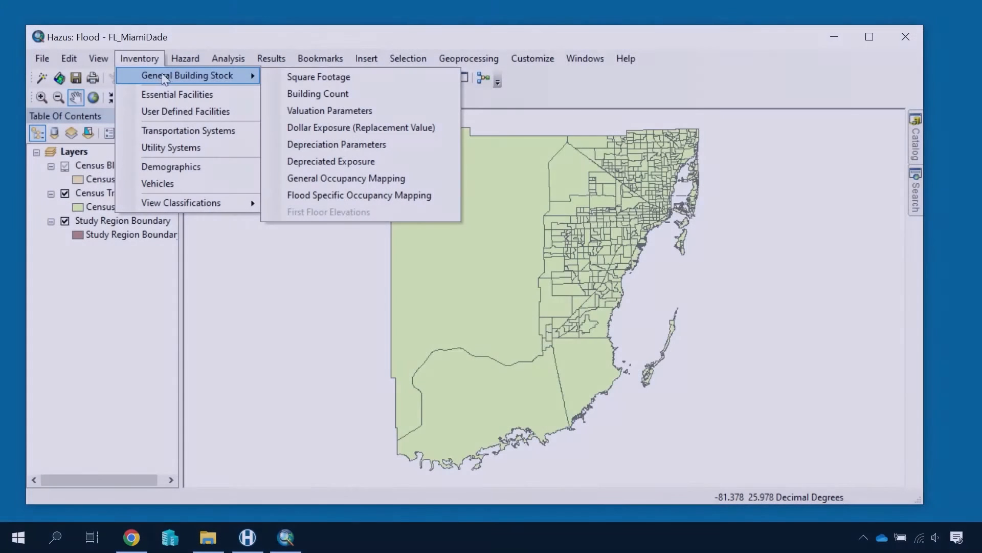
pyautogui.moveTo(318, 77)
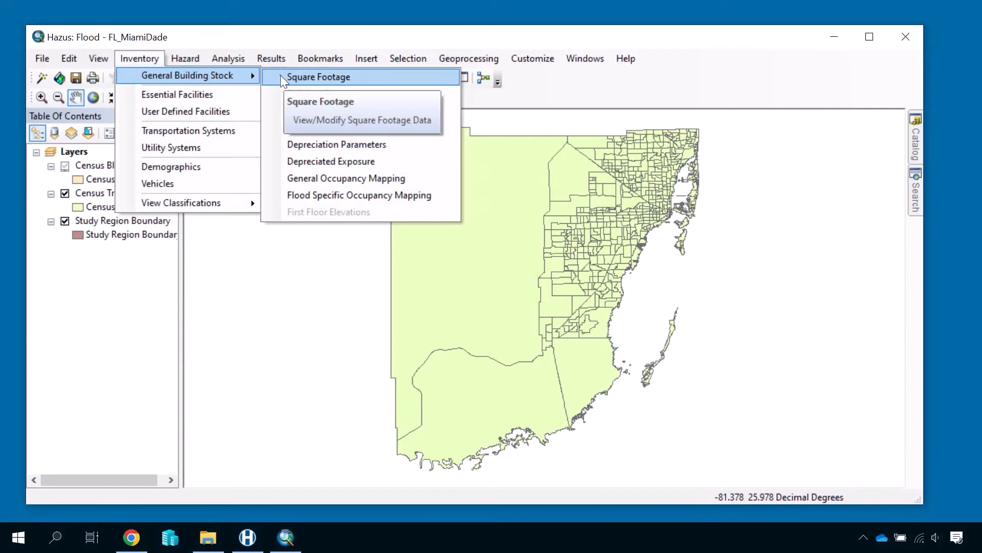
# Review the Miami-Dade square footage table across its occupancy columns, then close it.
pyautogui.click(341, 119)
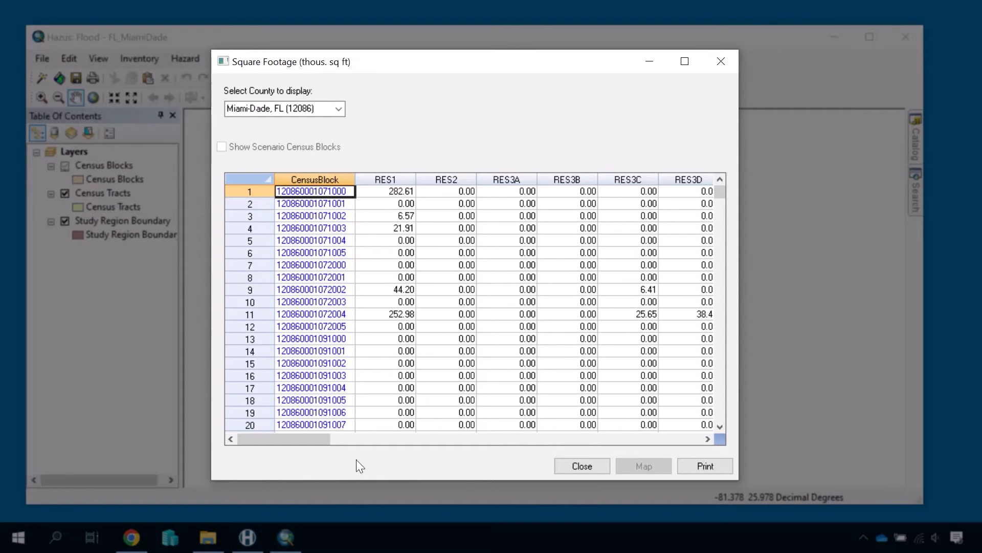
pyautogui.click(314, 180)
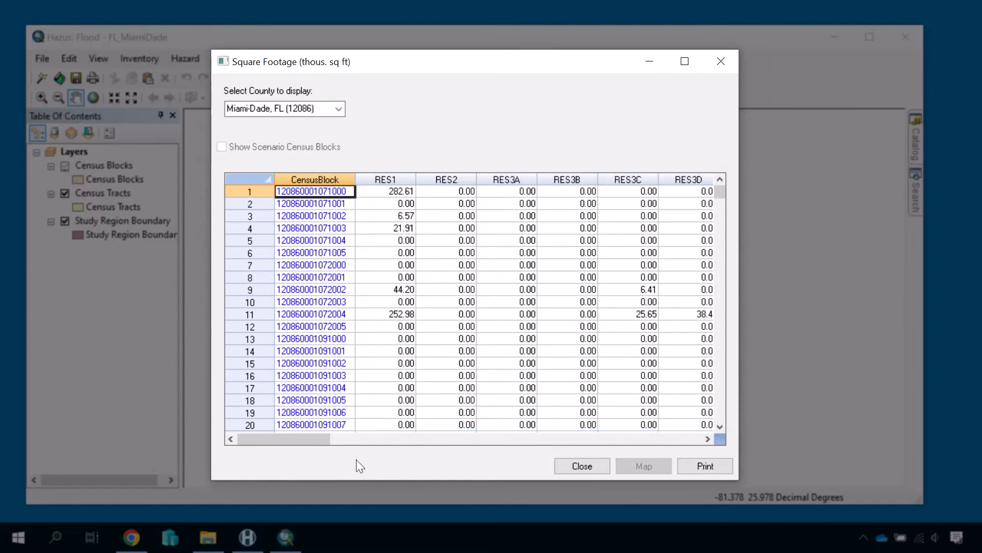
pyautogui.click(385, 179)
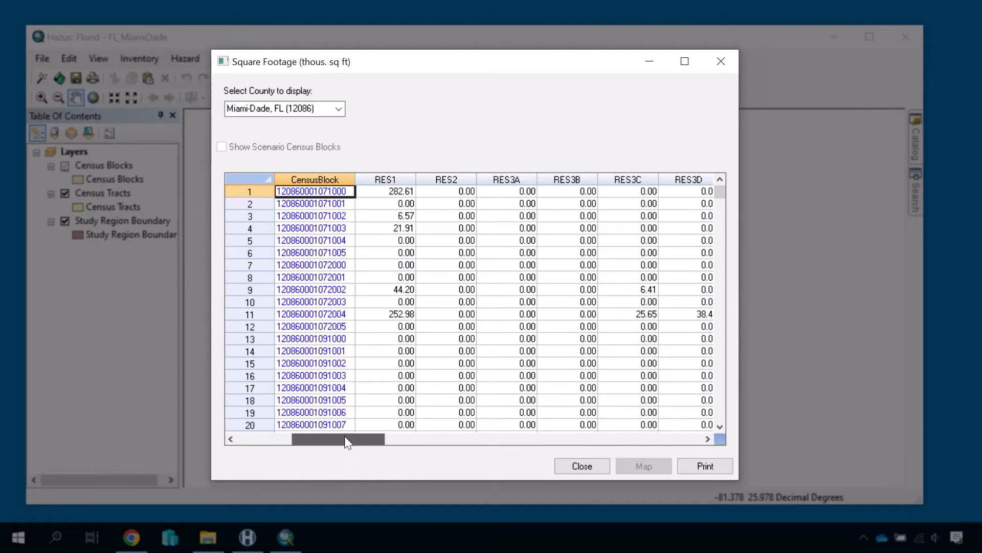
pyautogui.moveTo(338, 438); pyautogui.dragTo(535, 438)
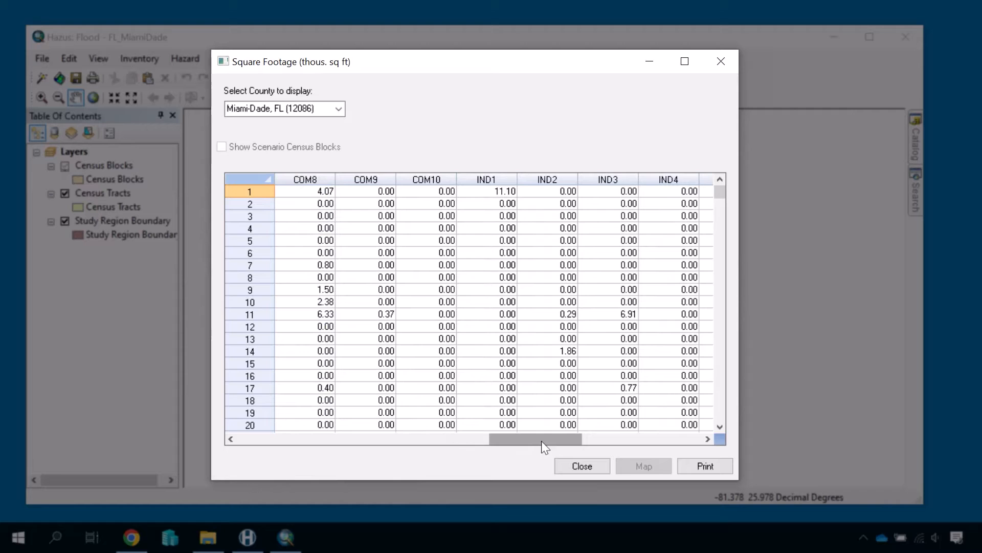
pyautogui.click(707, 439)
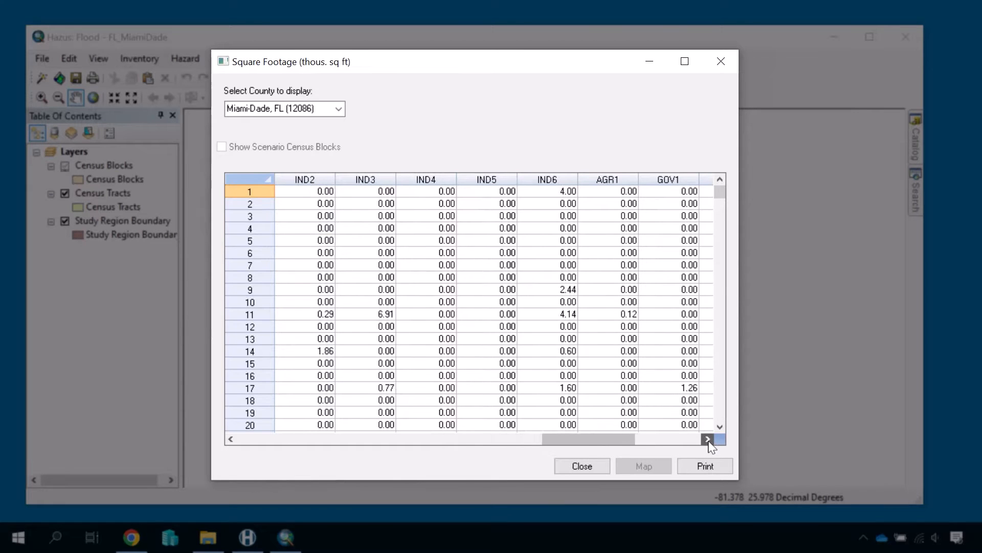
pyautogui.click(708, 439)
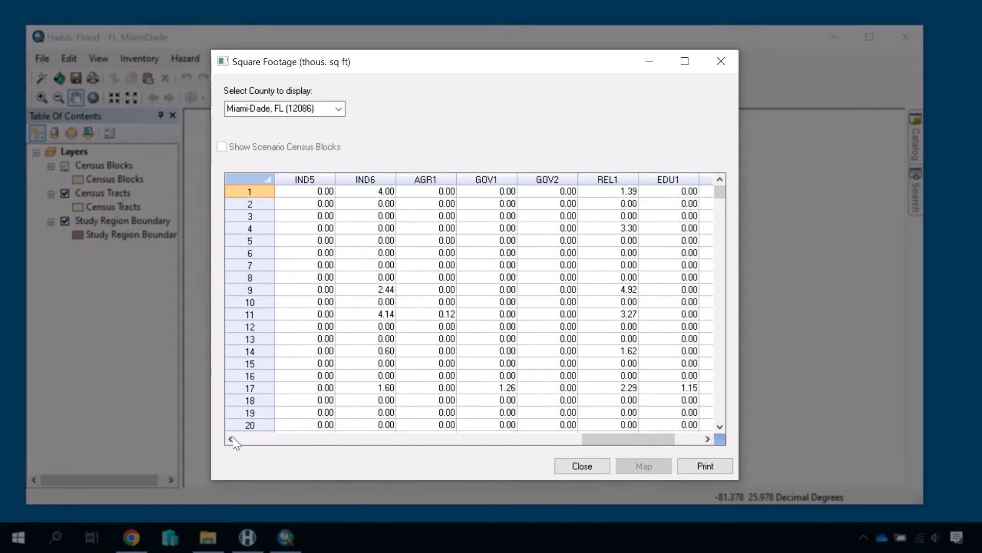
pyautogui.click(231, 438)
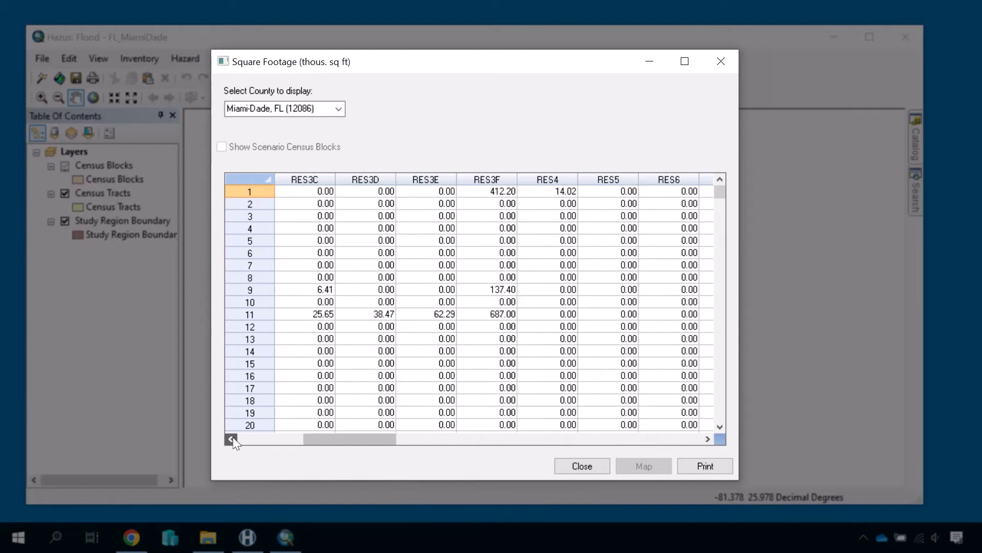
pyautogui.click(231, 438)
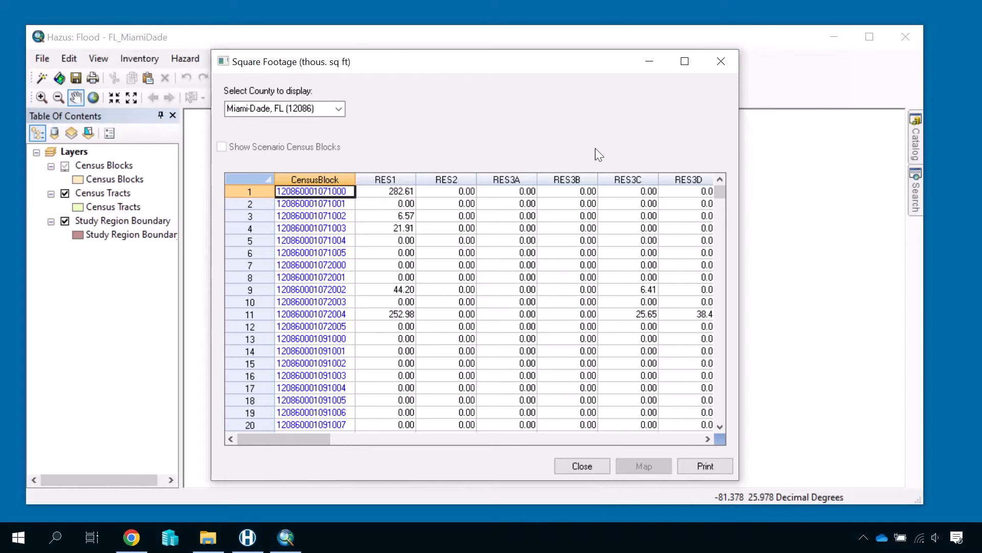
pyautogui.click(582, 466)
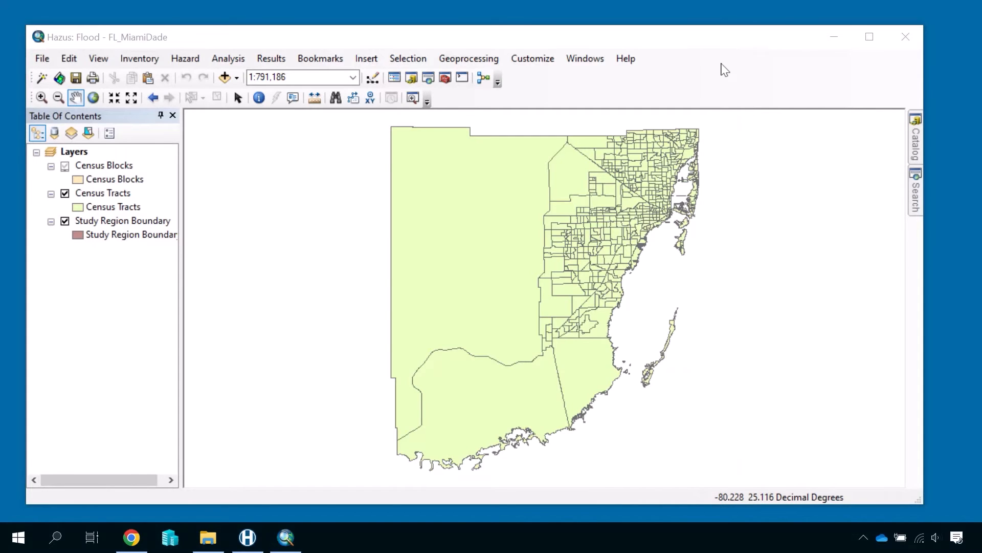
pyautogui.moveTo(722, 70)
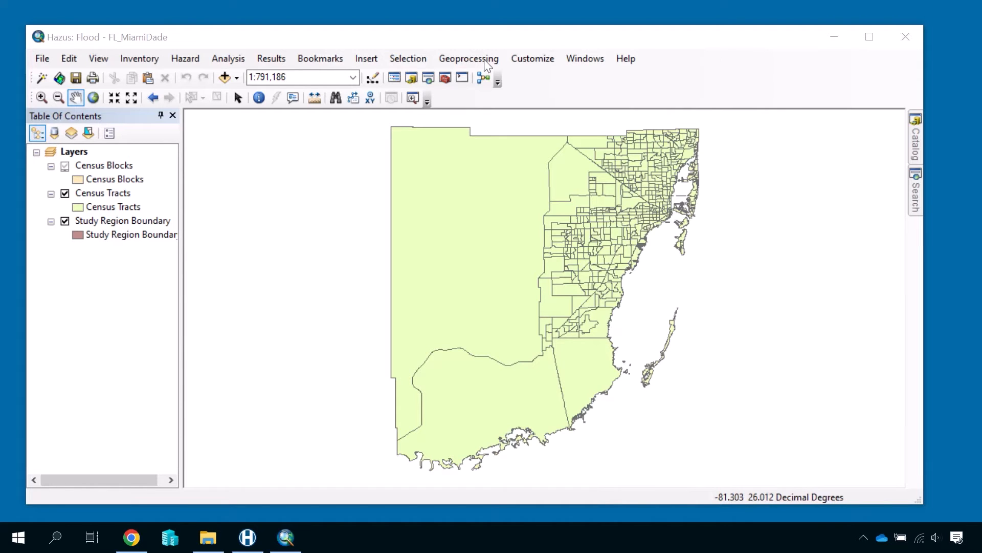
# Bring up the Inventory menu and close the Building Classifications window.
pyautogui.click(139, 59)
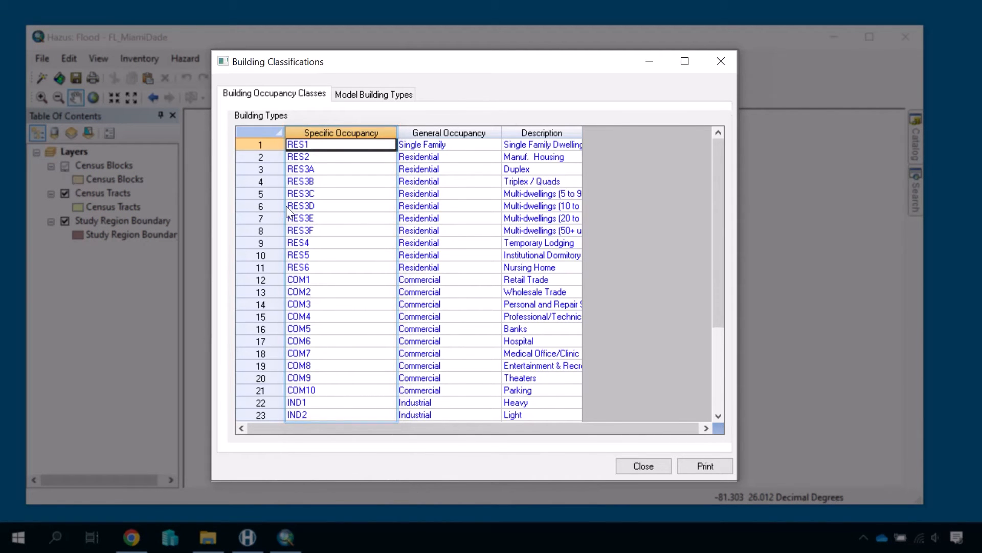
pyautogui.click(449, 133)
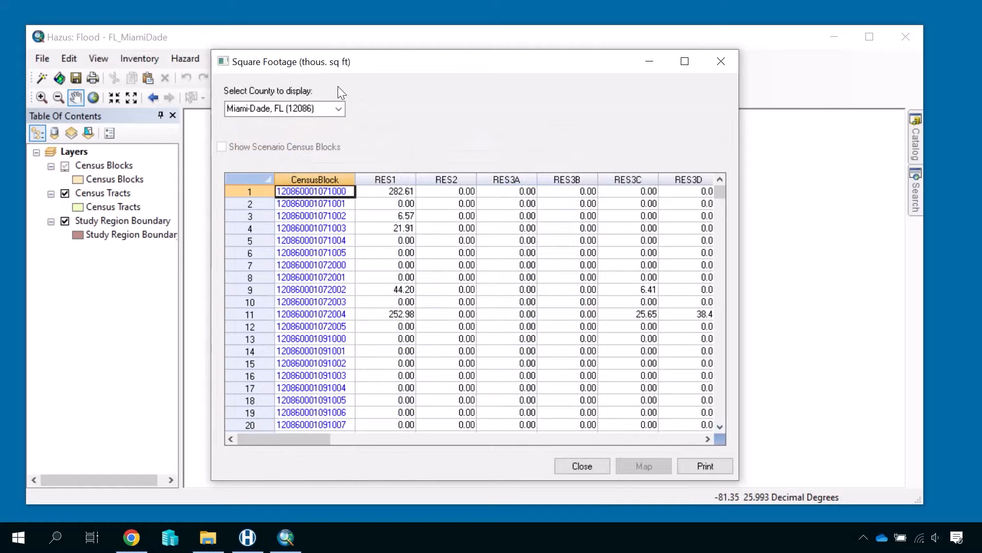
pyautogui.moveTo(374, 109)
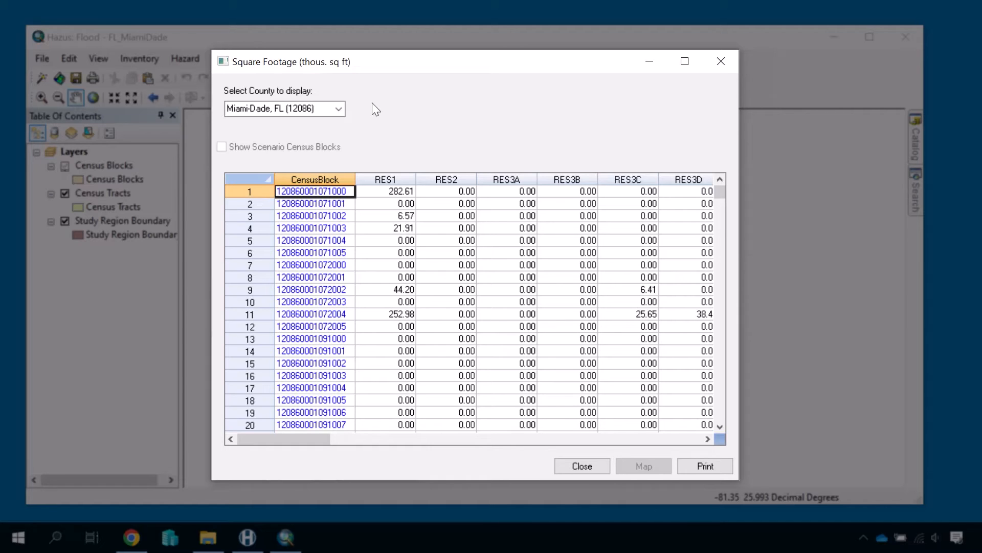
pyautogui.click(385, 227)
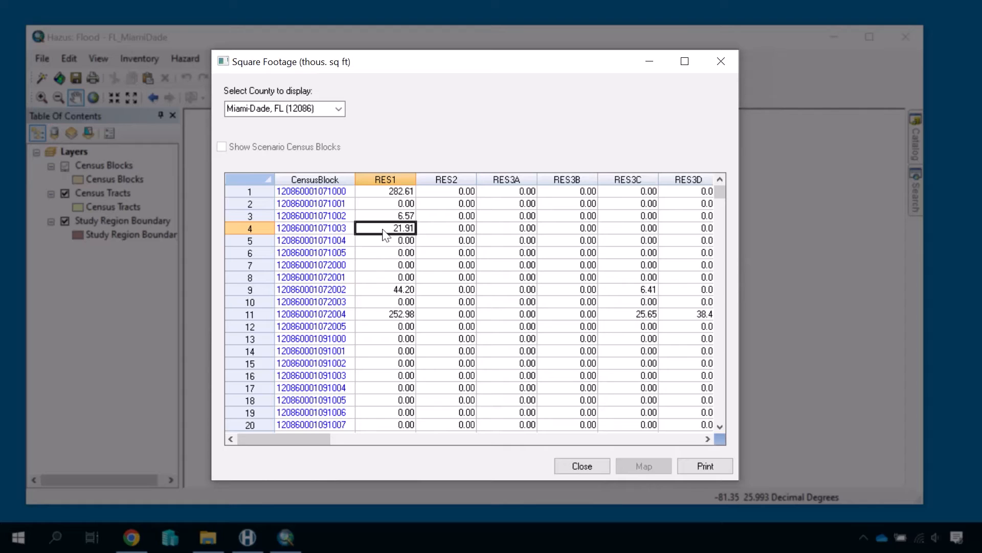
pyautogui.write('0.00')
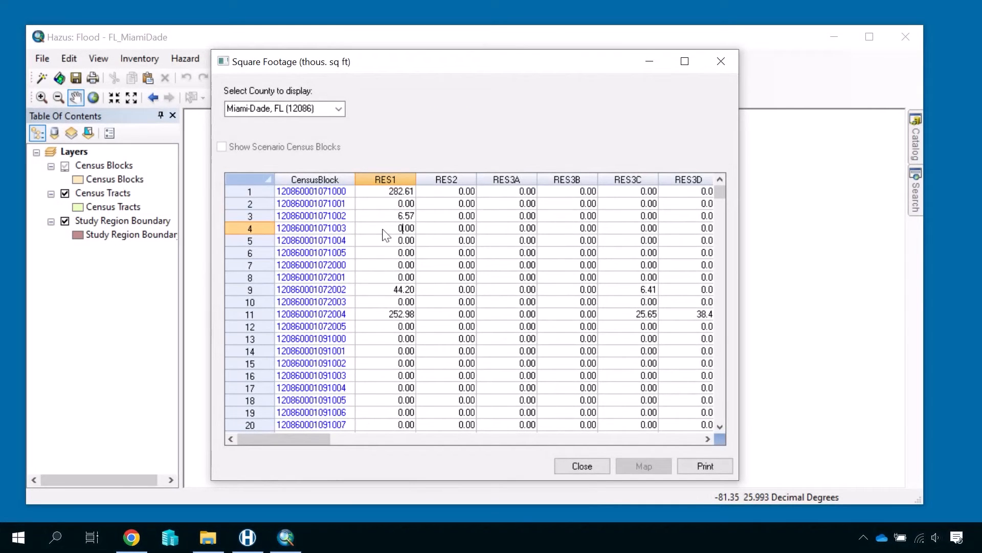
pyautogui.moveTo(384, 198)
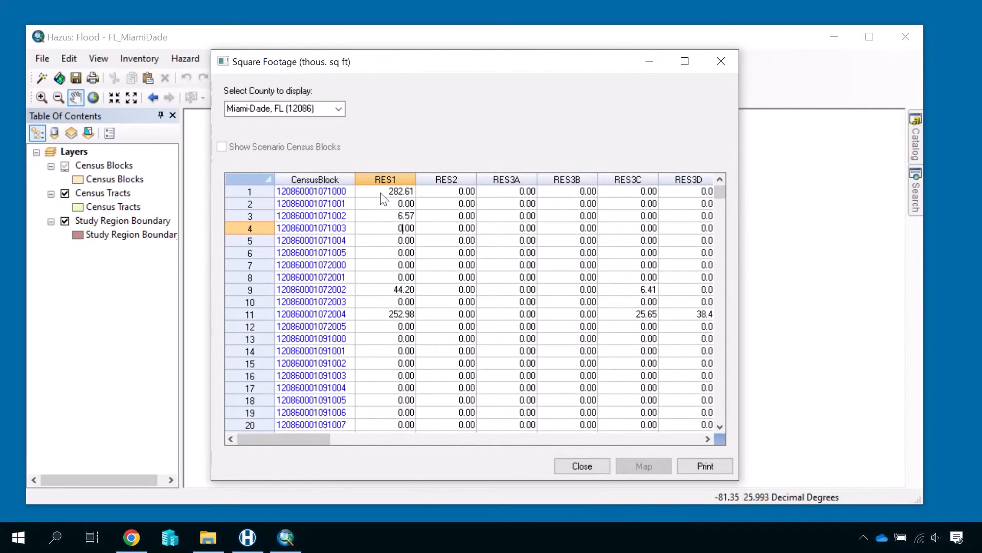
# Map the RES1 column as a layer and save the edited square footage values.
pyautogui.click(385, 191)
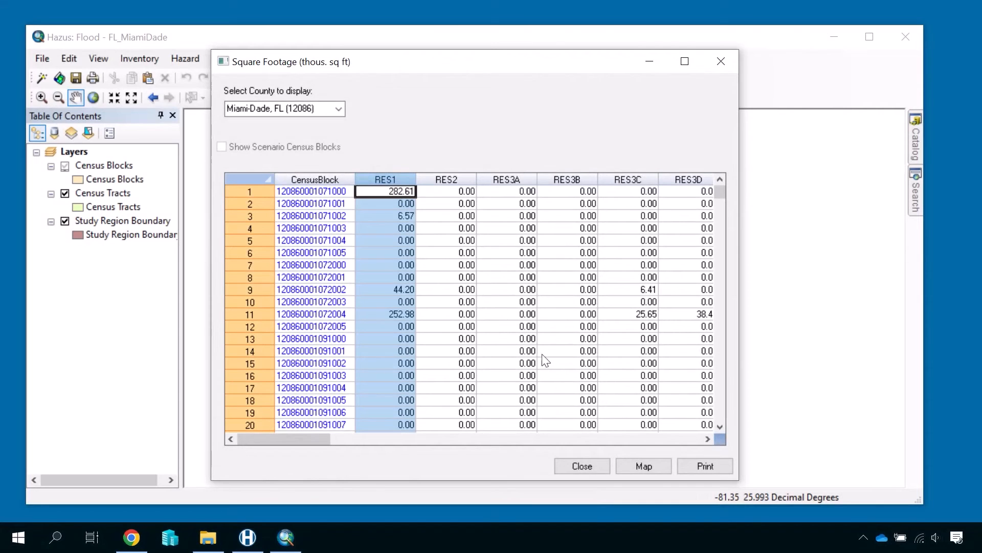
pyautogui.click(644, 465)
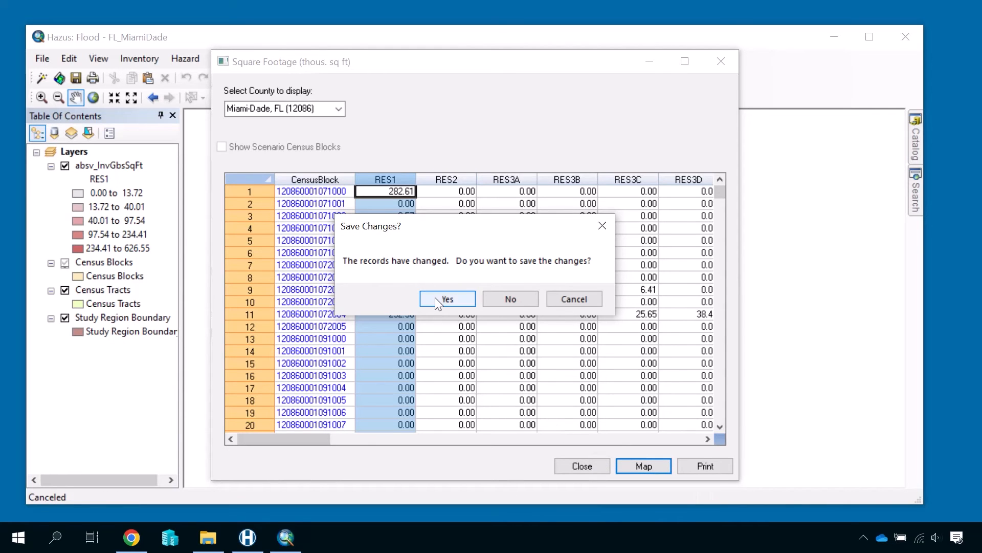
pyautogui.click(447, 299)
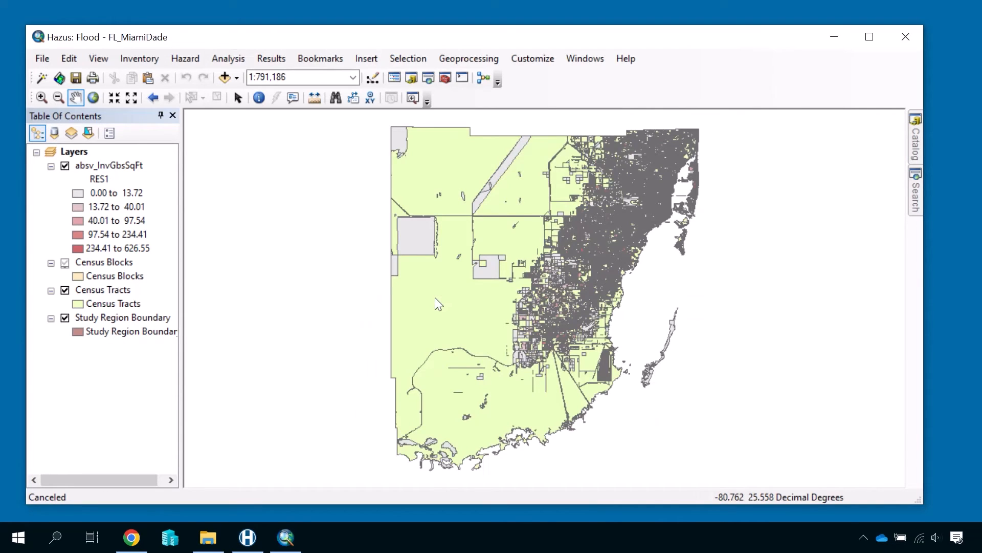
pyautogui.click(139, 58)
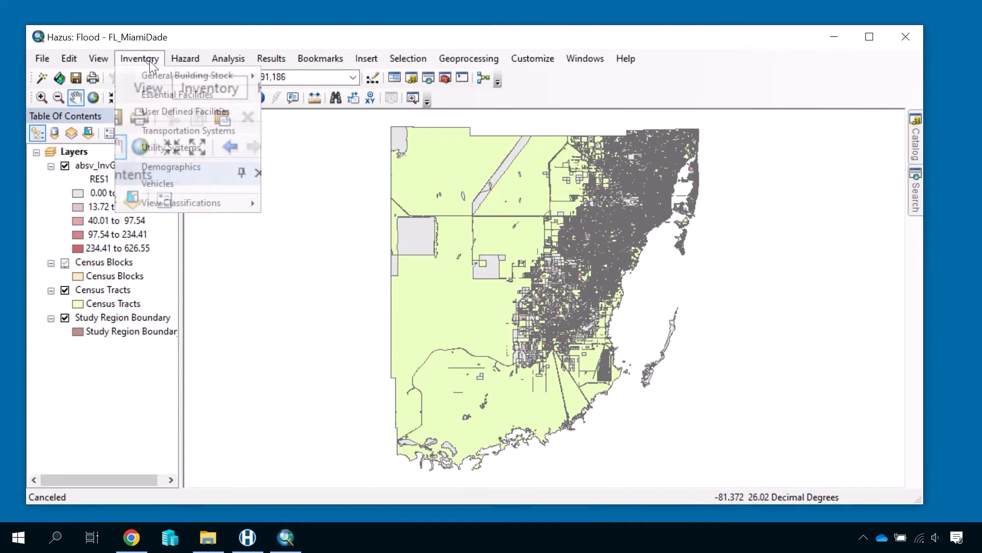
pyautogui.moveTo(186, 76)
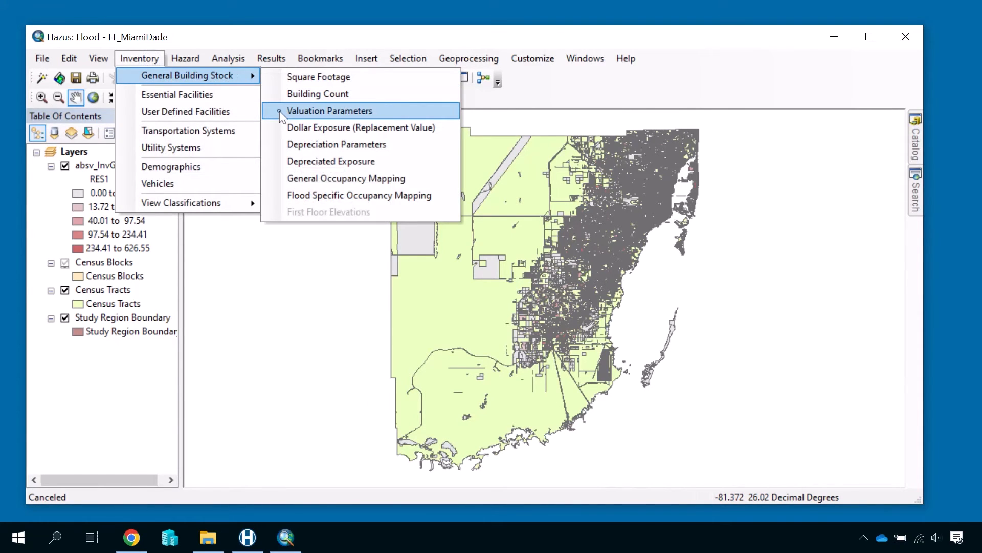
pyautogui.click(329, 110)
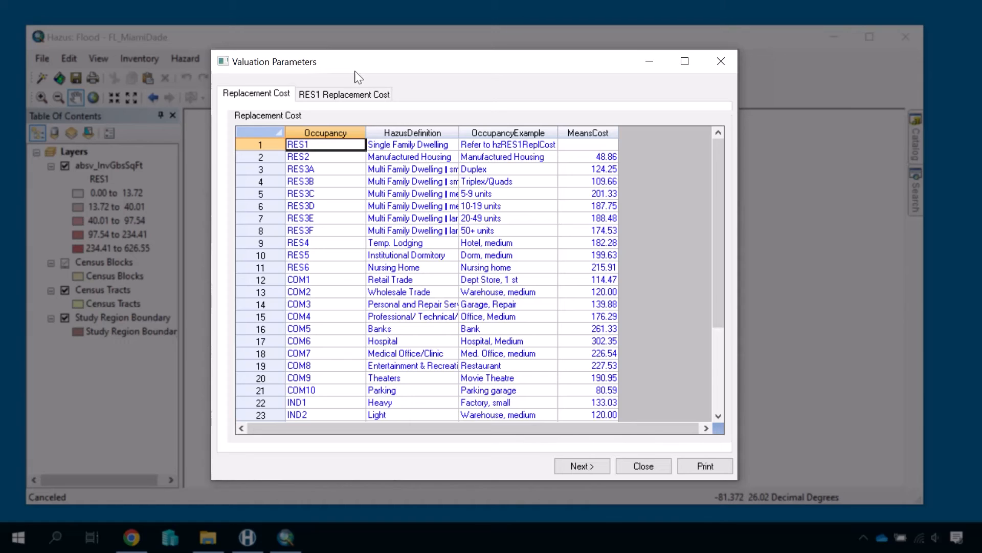
pyautogui.click(343, 94)
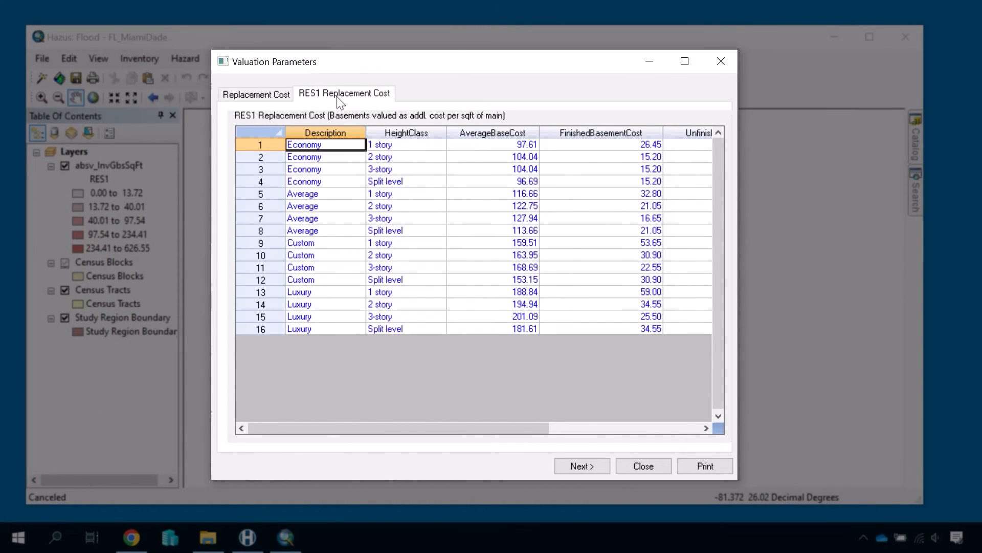
pyautogui.moveTo(493, 288)
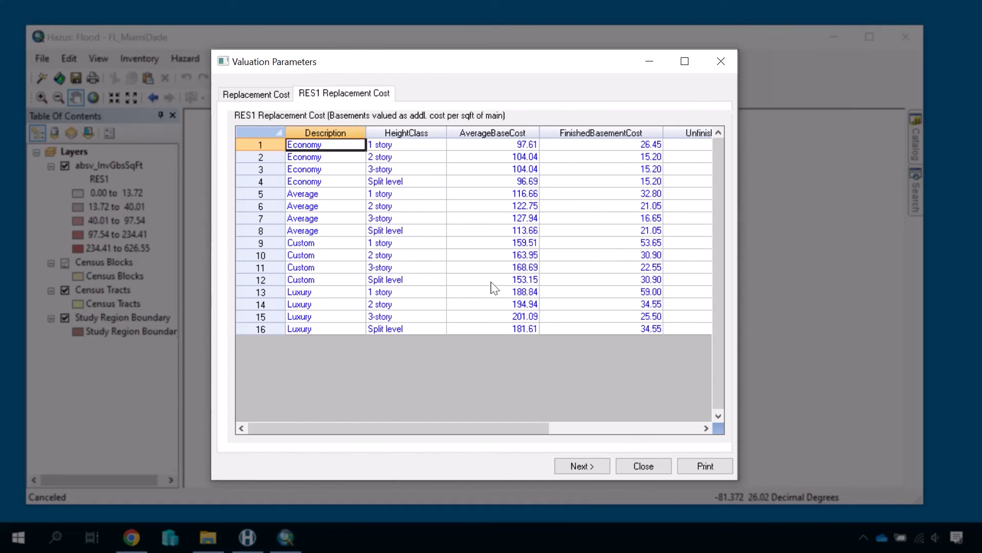
pyautogui.click(643, 466)
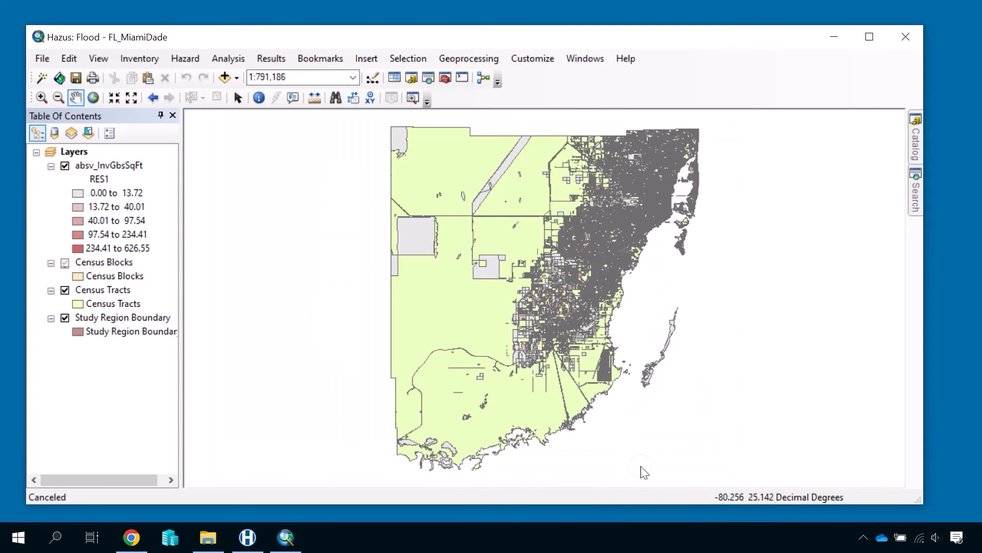
pyautogui.moveTo(140, 58)
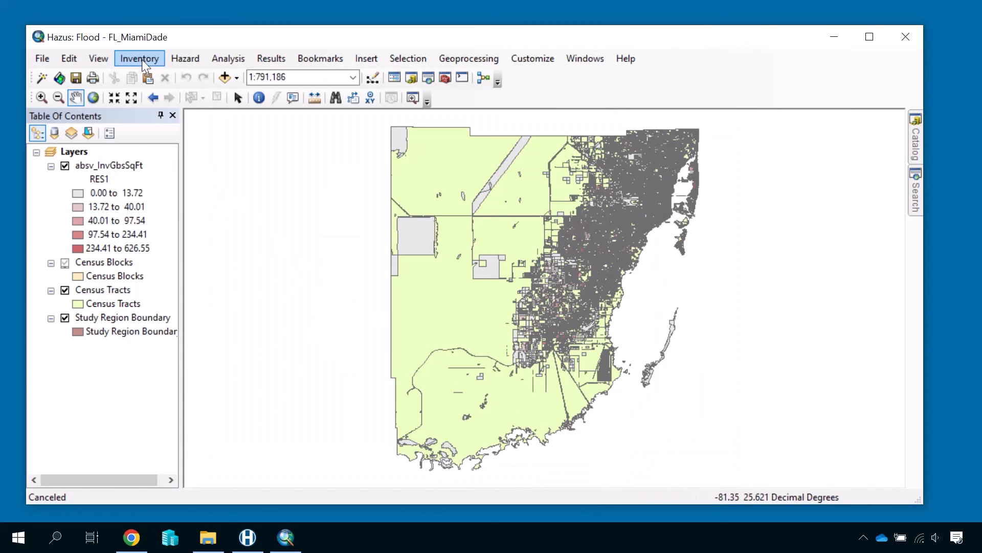
# Show the General Building Stock inventory options over the Miami-Dade map again.
pyautogui.click(139, 59)
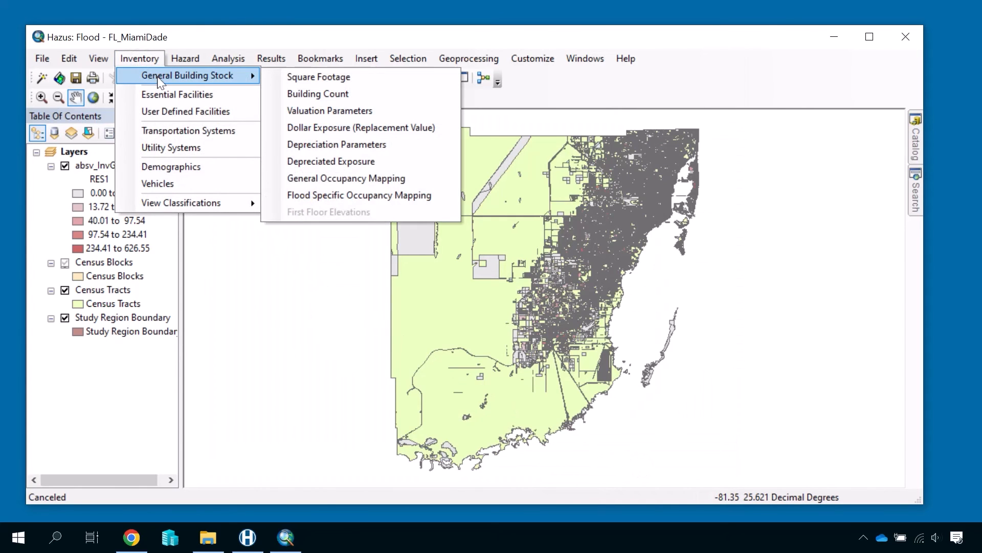
pyautogui.moveTo(208, 80)
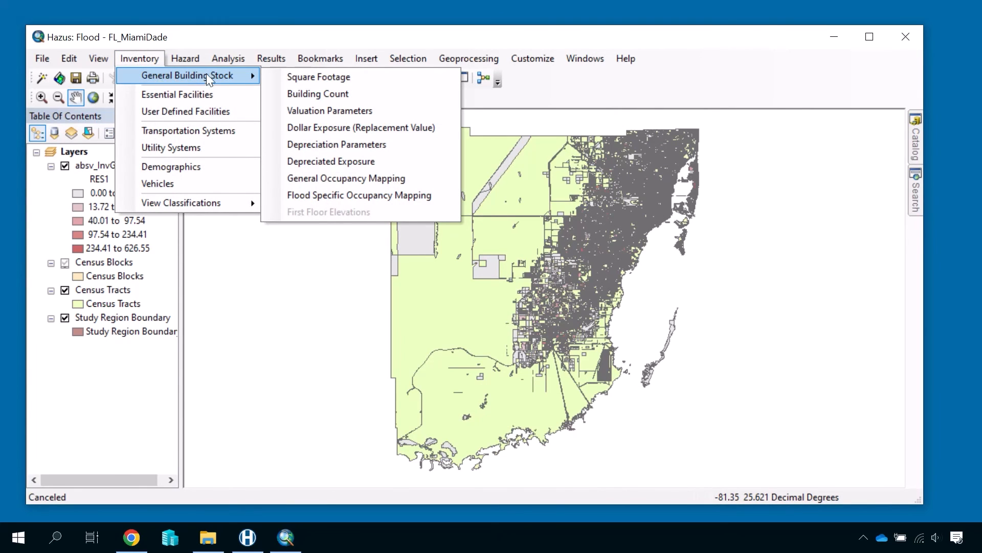